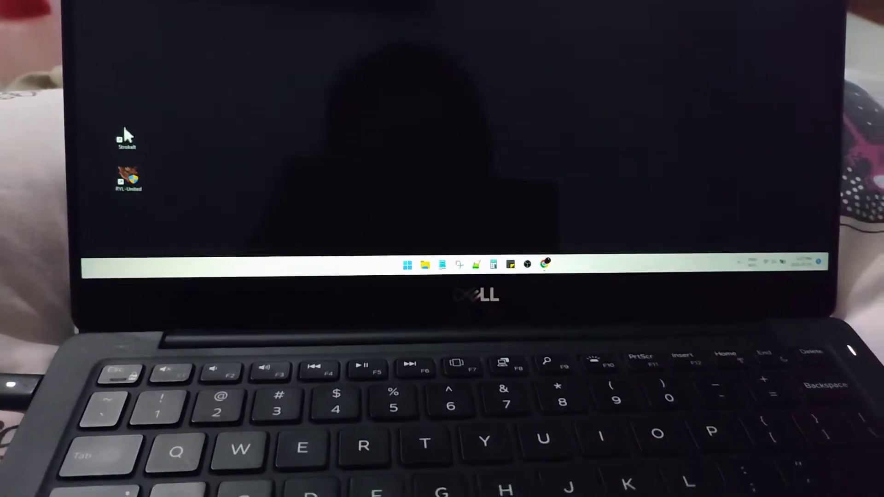
# Launch the On-Screen Keyboard from the Start menu's Recent list.
pyautogui.click(407, 265)
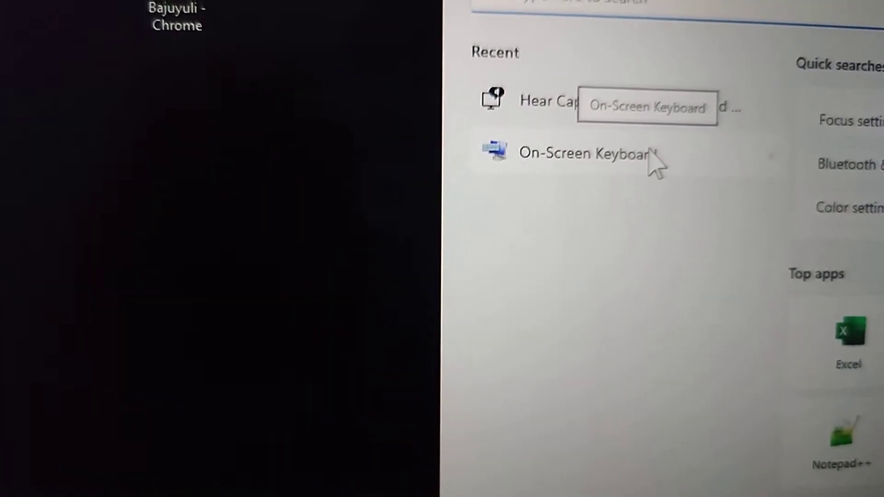
pyautogui.click(583, 153)
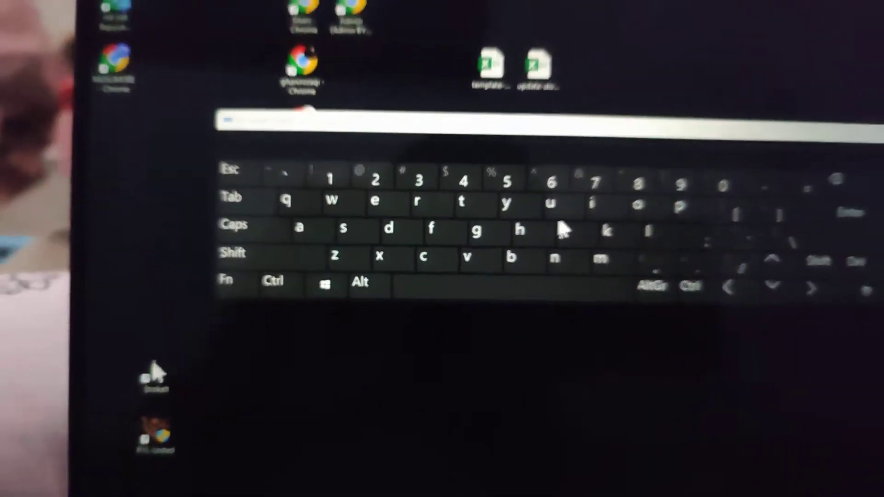